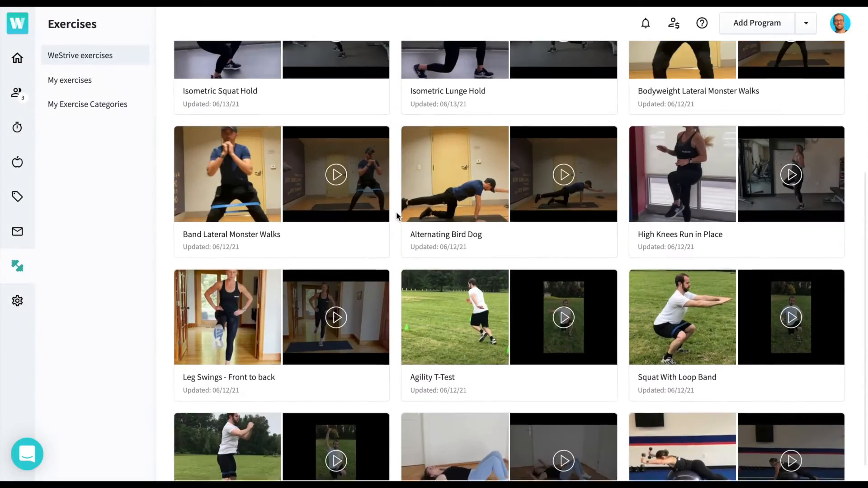
Show the personal My exercises library instead of the built-in WeStrive collection.
left_click(424, 107)
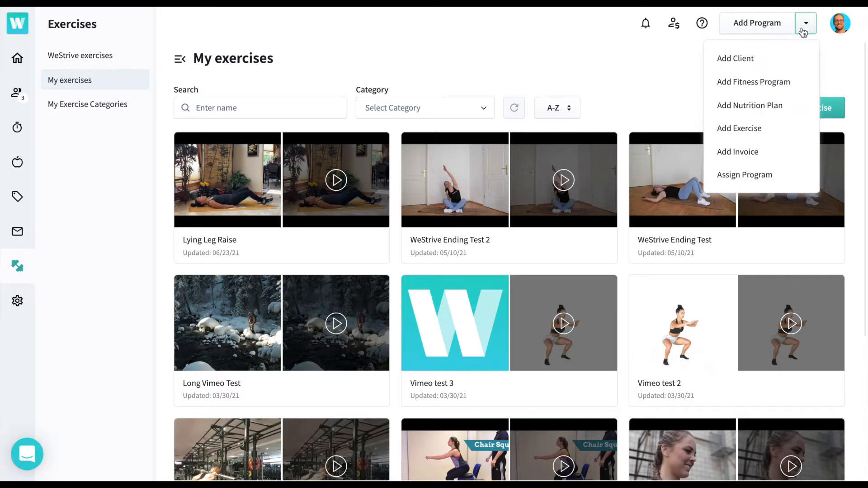
Add a custom exercise Mule Kicks with a YouTube link, categorised as Lower Body Workouts.
left_click(804, 23)
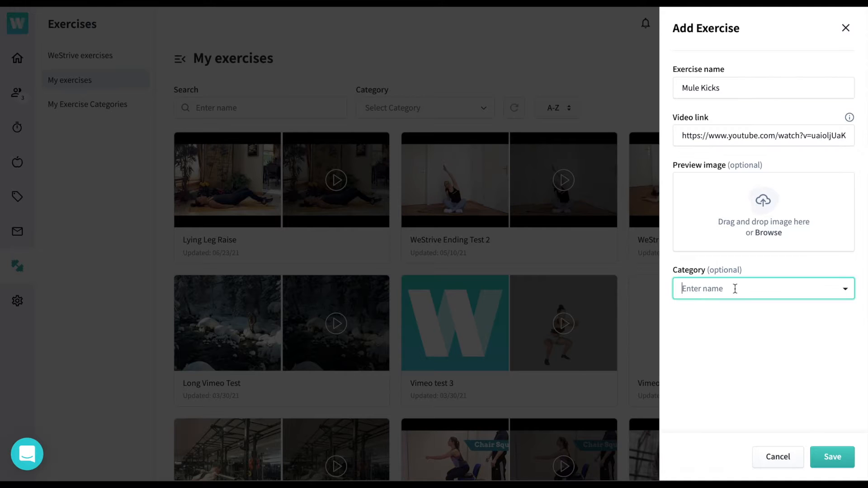
left_click(762, 287)
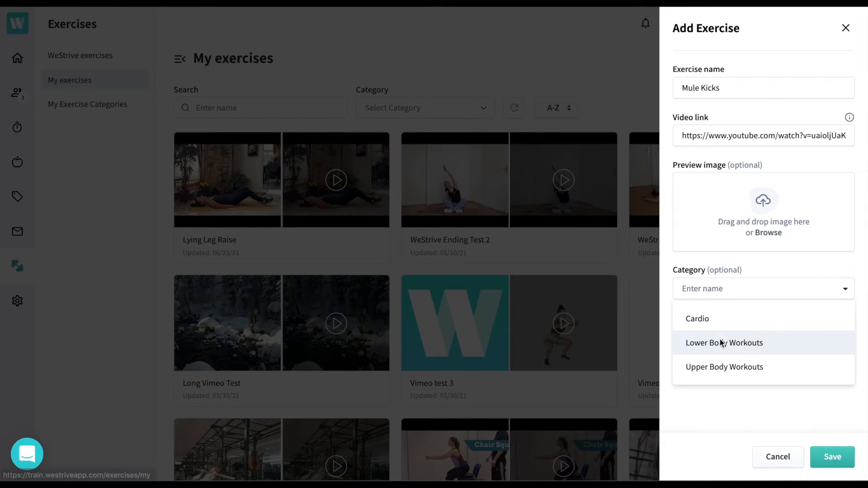
left_click(832, 455)
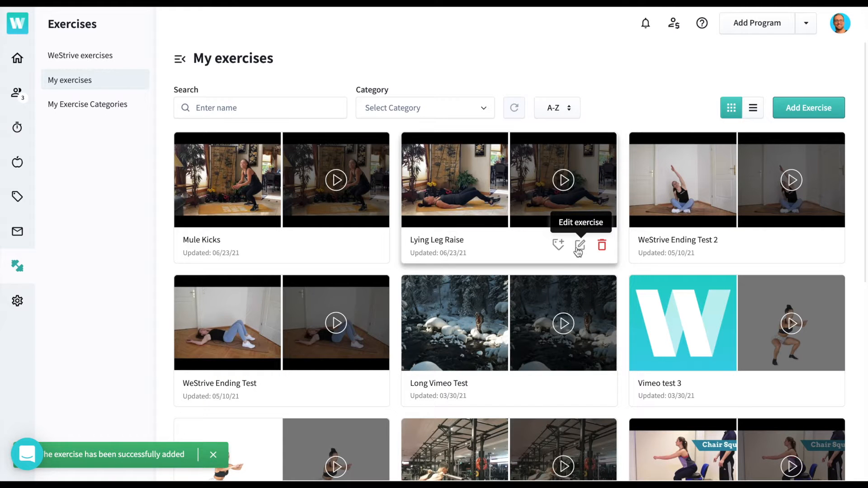
left_click(425, 107)
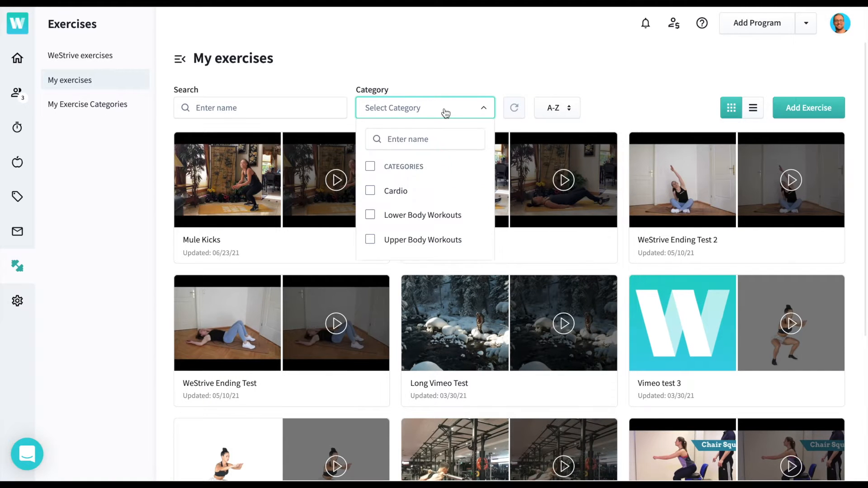
left_click(370, 215)
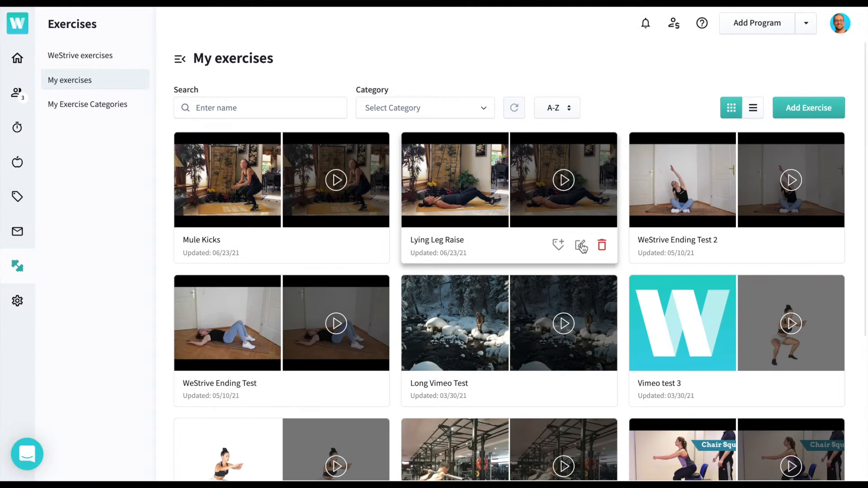
mouse_move(557, 245)
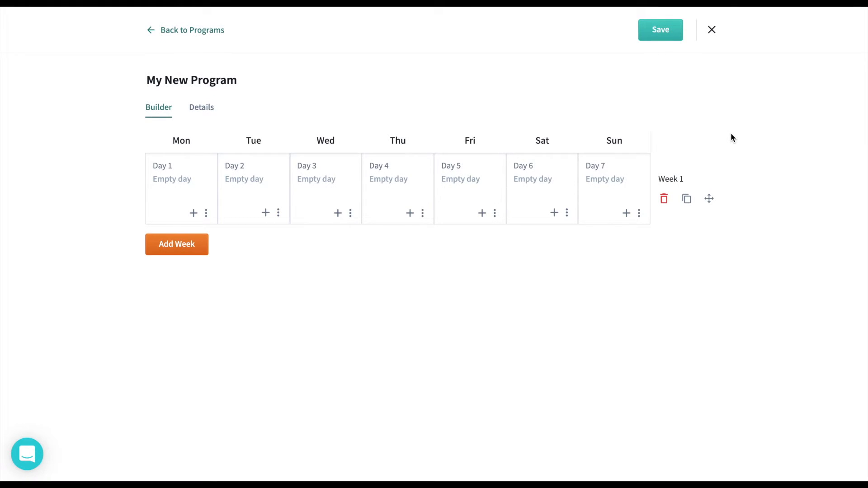
mouse_move(174, 178)
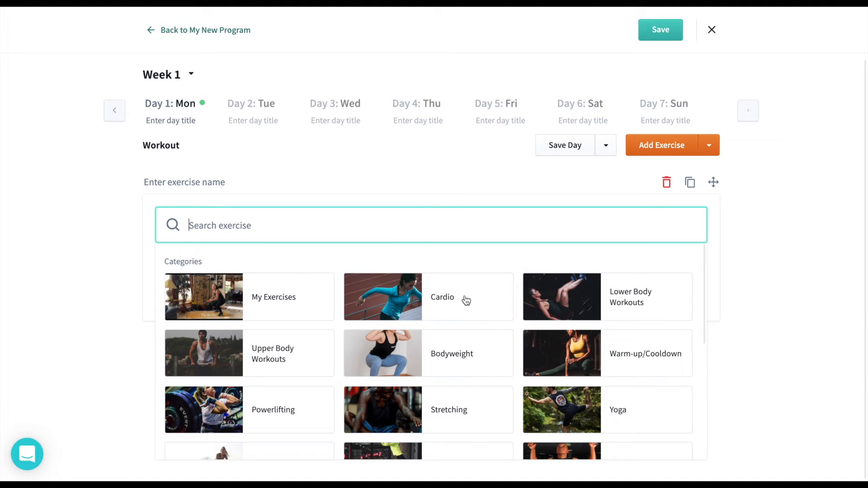
mouse_move(305, 365)
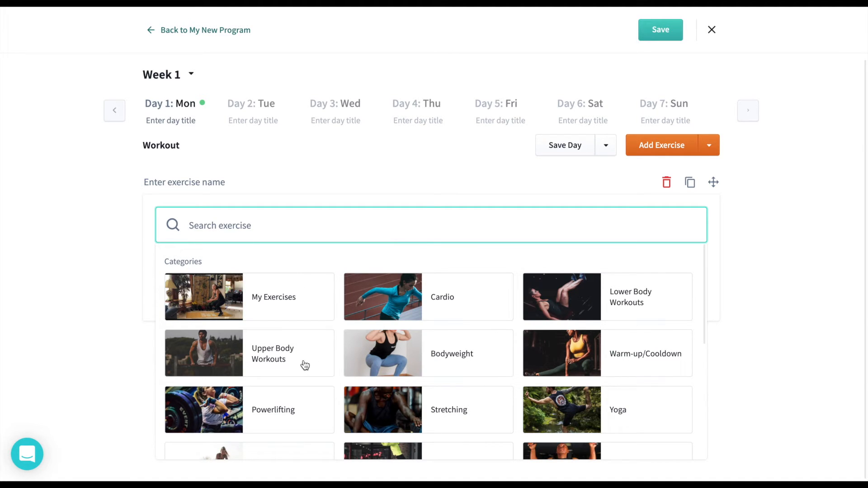
Add Dumbbell Push Press from Upper Body Workouts to Day 1 with 12 sets.
left_click(273, 353)
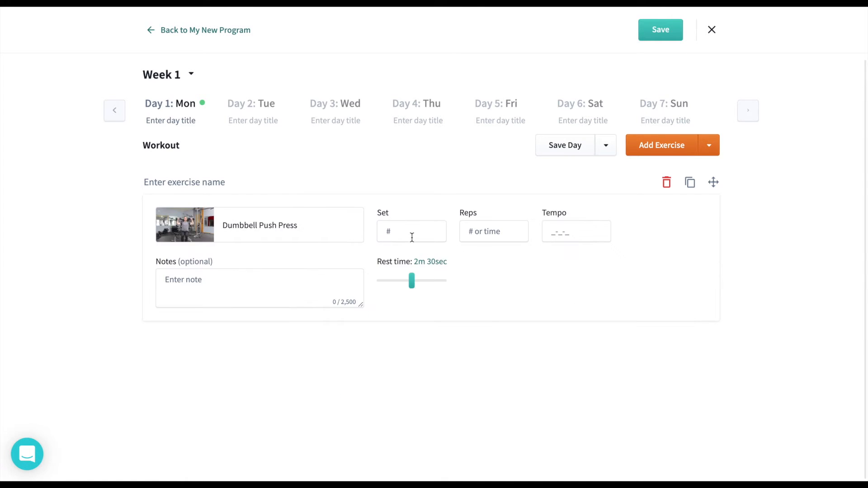
type("12")
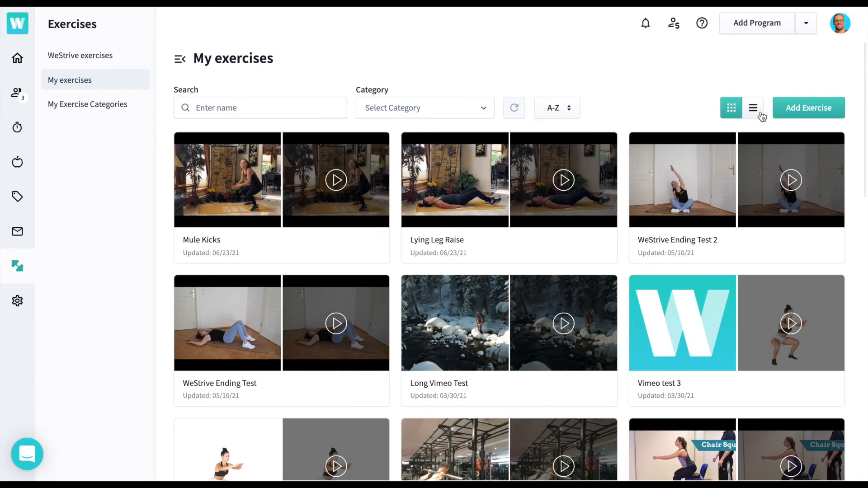
In list view, bulk-assign the selected exercises (WeStrive Ending Test 2) to the Cardio category.
left_click(752, 107)
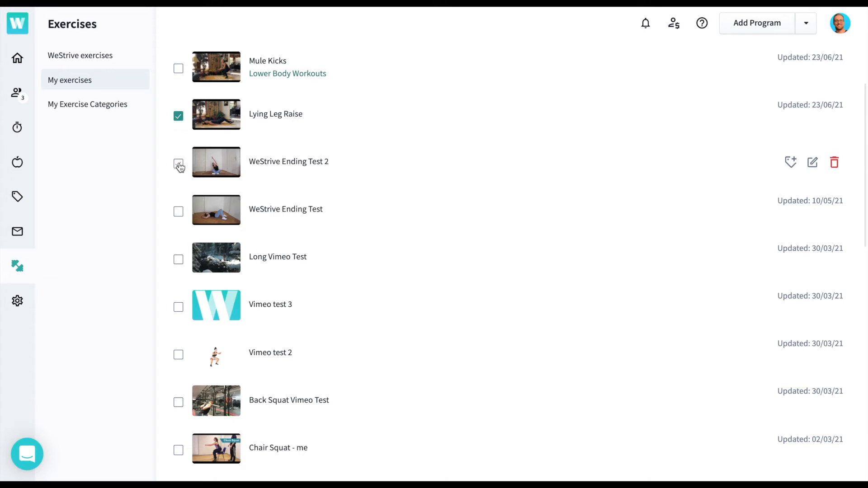
left_click(178, 166)
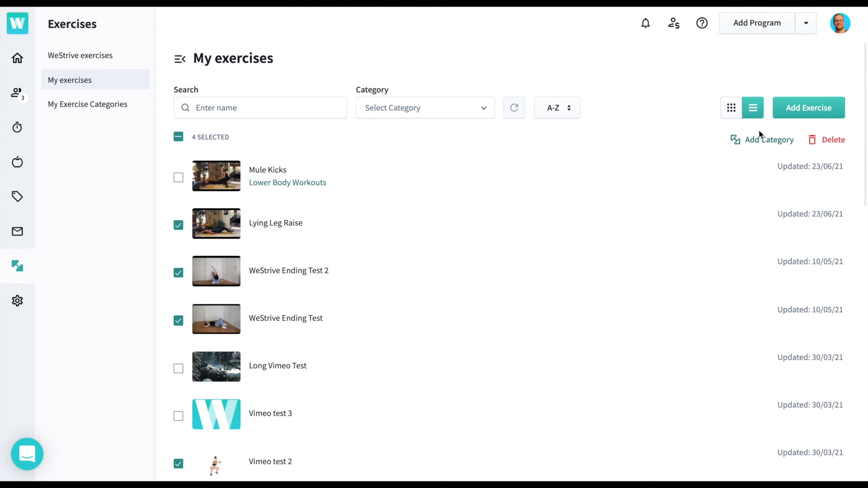
left_click(768, 140)
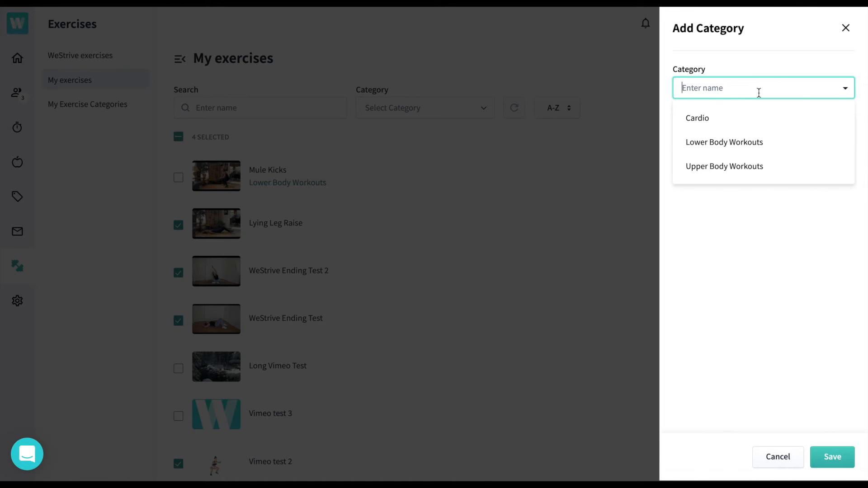
left_click(697, 117)
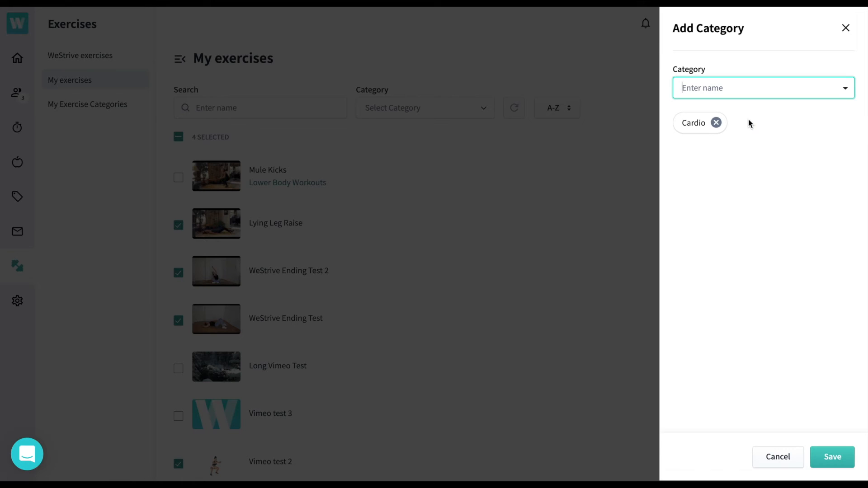
Draft a new Powerlifting category under My Exercise Categories and start choosing its preview image.
left_click(88, 104)
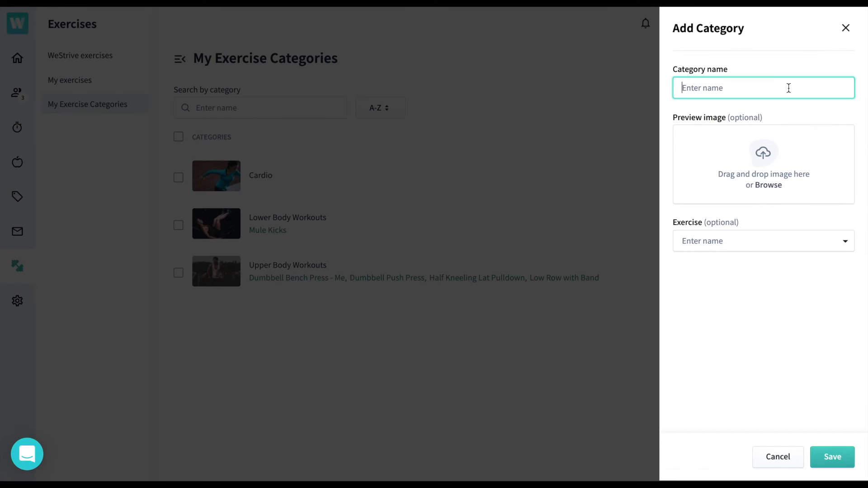
type("Powerlifting")
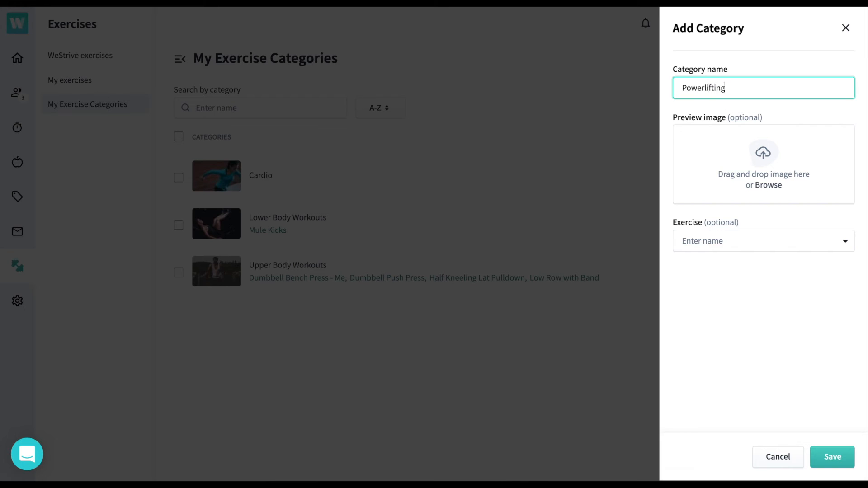
left_click(766, 185)
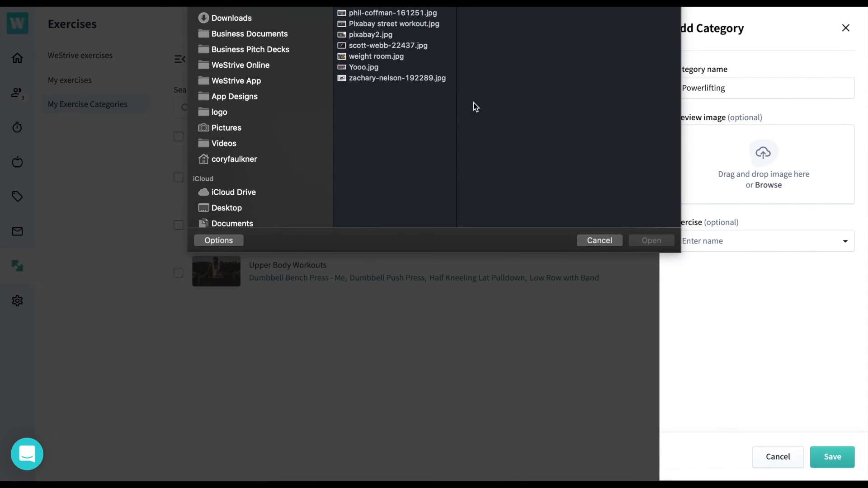